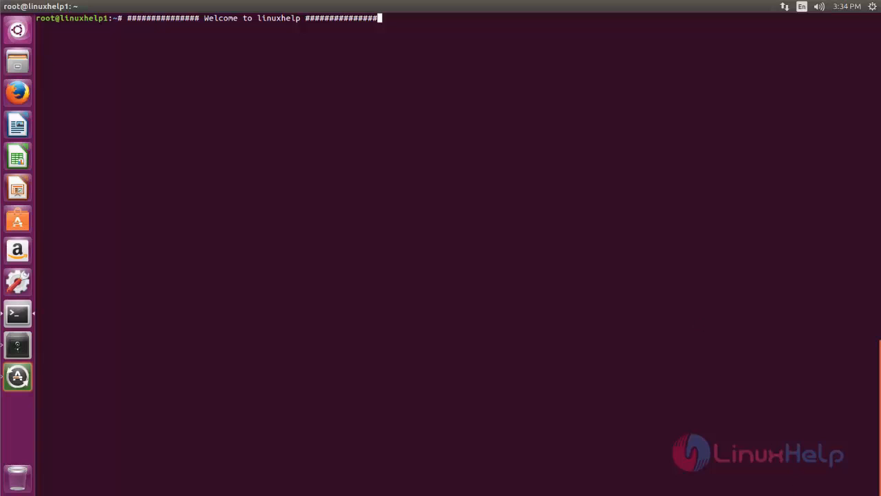
mouse_move(312, 167)
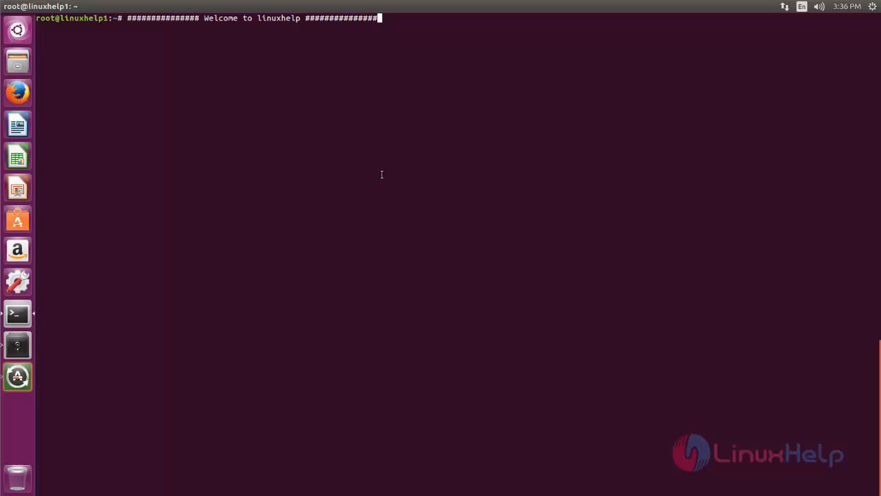
mouse_move(562, 196)
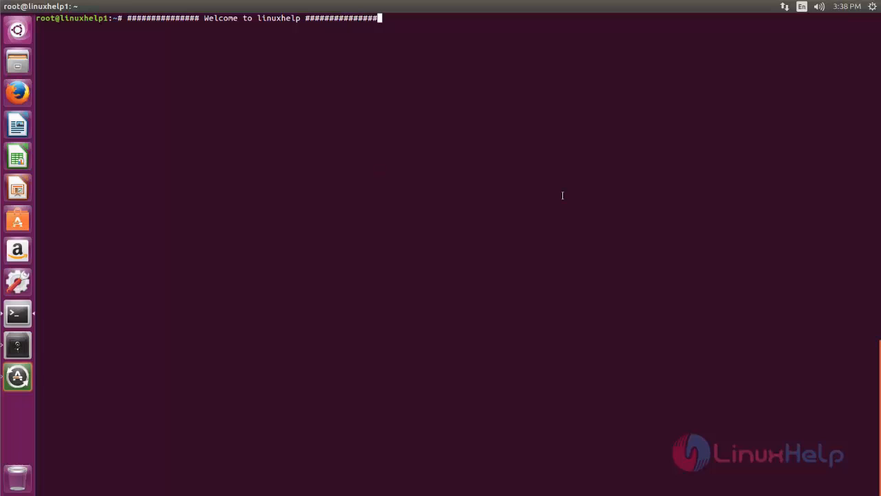
mouse_move(594, 242)
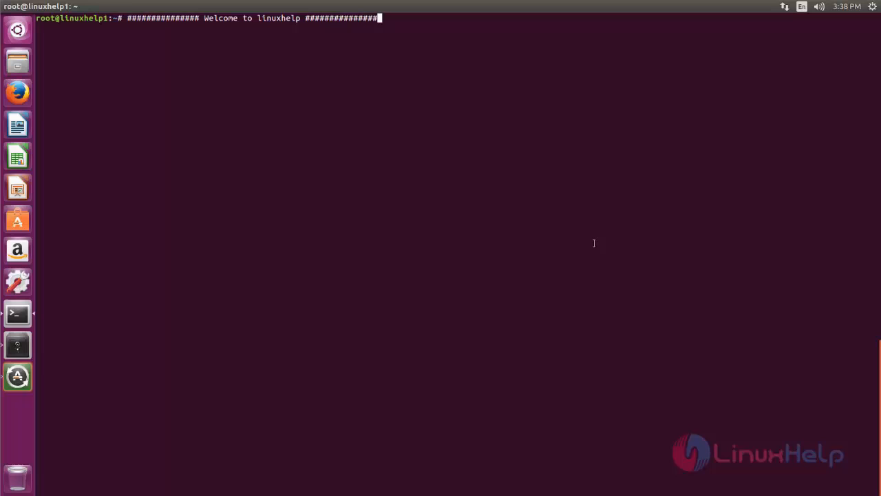
mouse_move(515, 269)
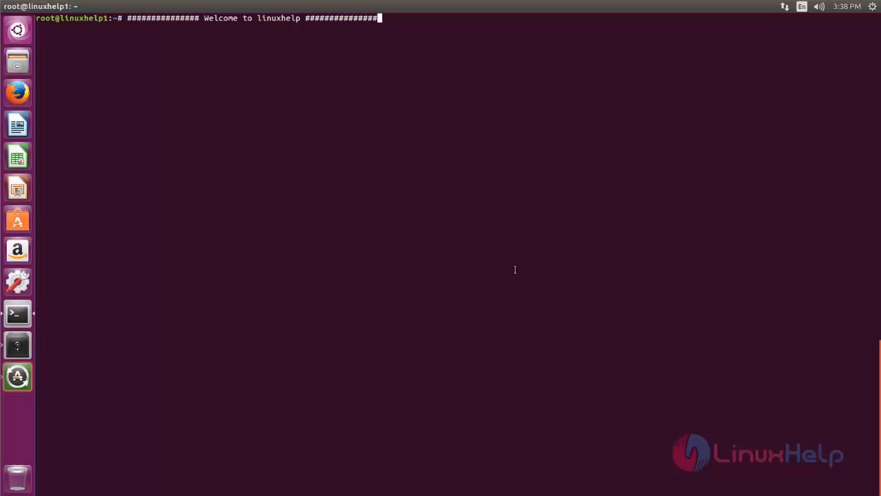
mouse_move(536, 288)
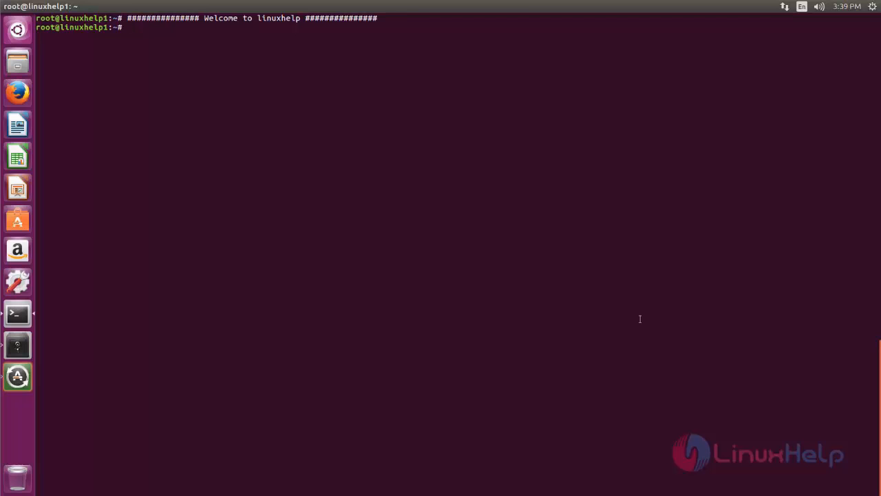
- Run apt-get update; it fails with a 'Could not get lock /var/lib/dpkg/lock' error
text(ap)
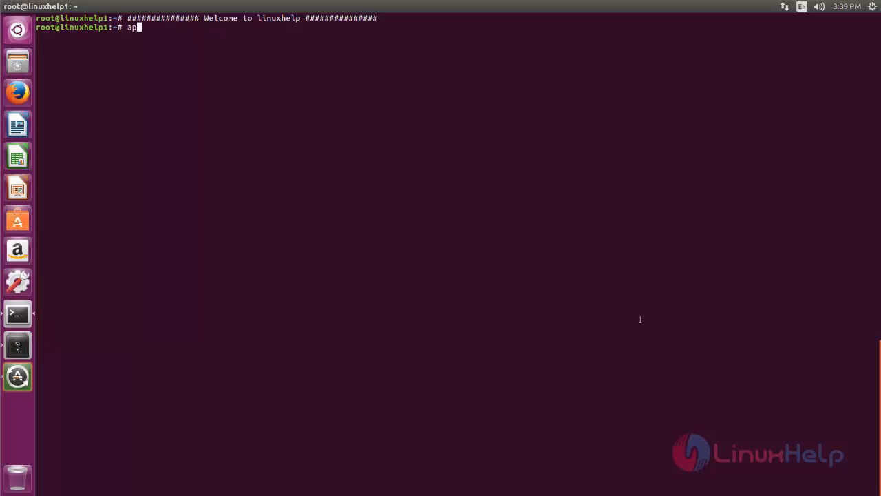
text(t-get)
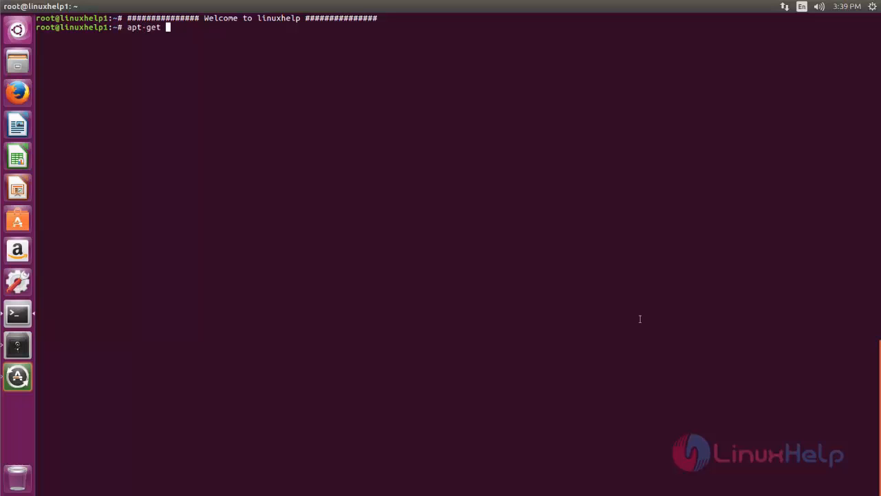
text(update)
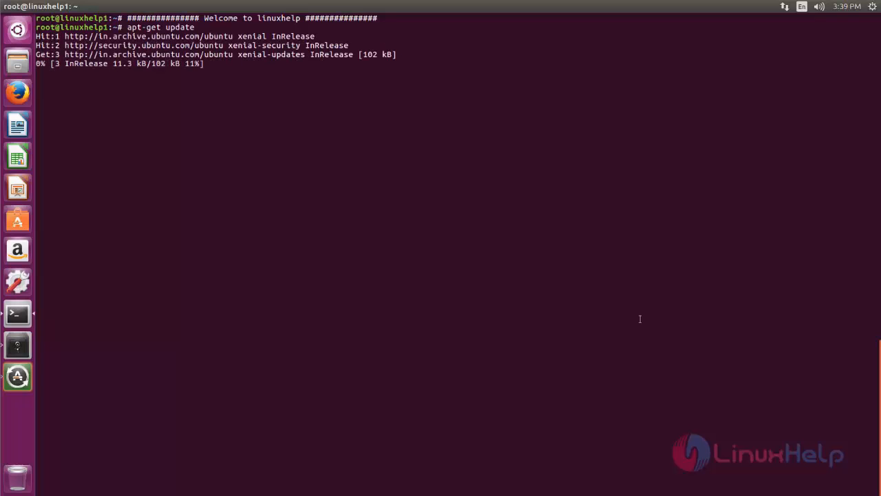
mouse_move(462, 175)
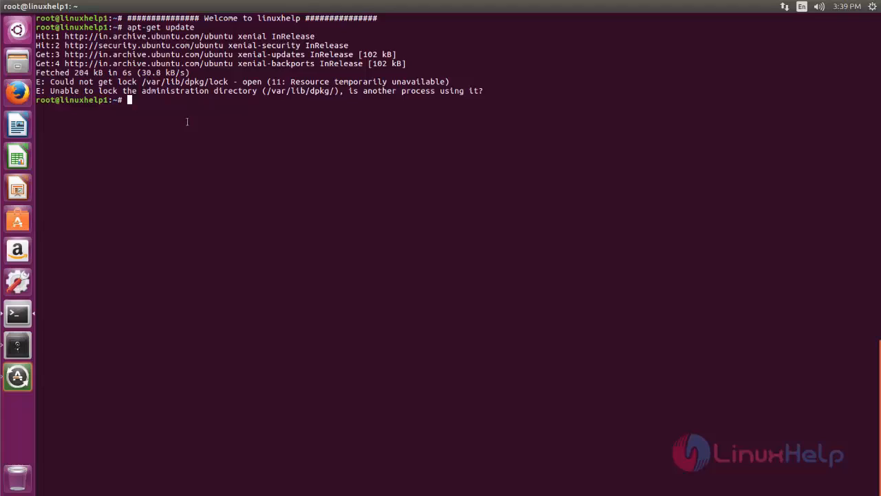
- Remove /var/lib/dpkg/lock with rm -rf and rerun apt-get update successfully
double_click(185, 81)
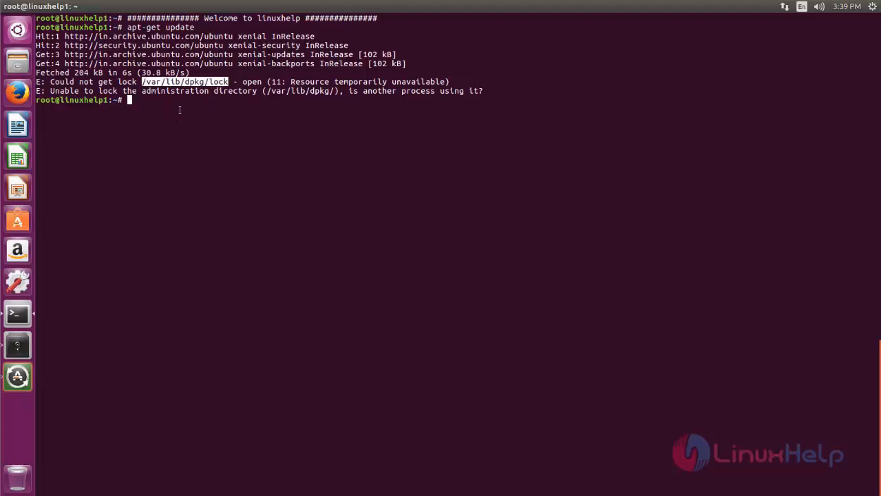
text(rm)
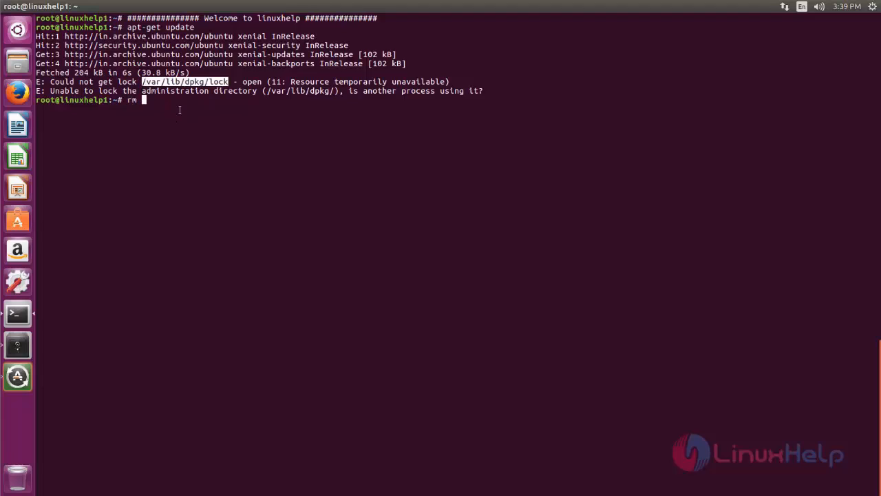
text(-rf /var/lib/dpkg/lock)
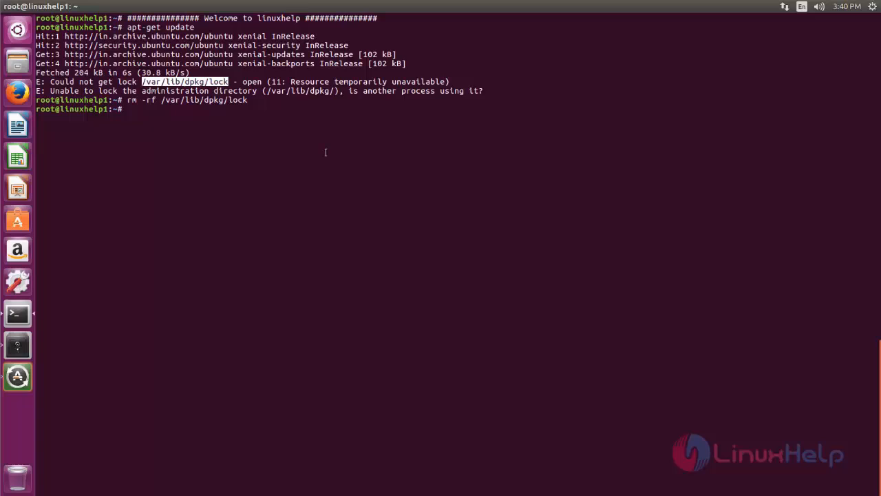
text(apt-get update)
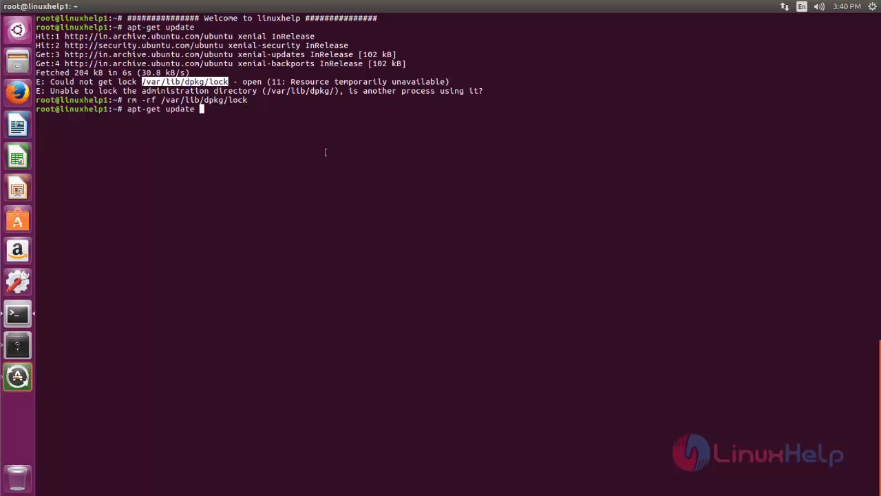
key(Return)
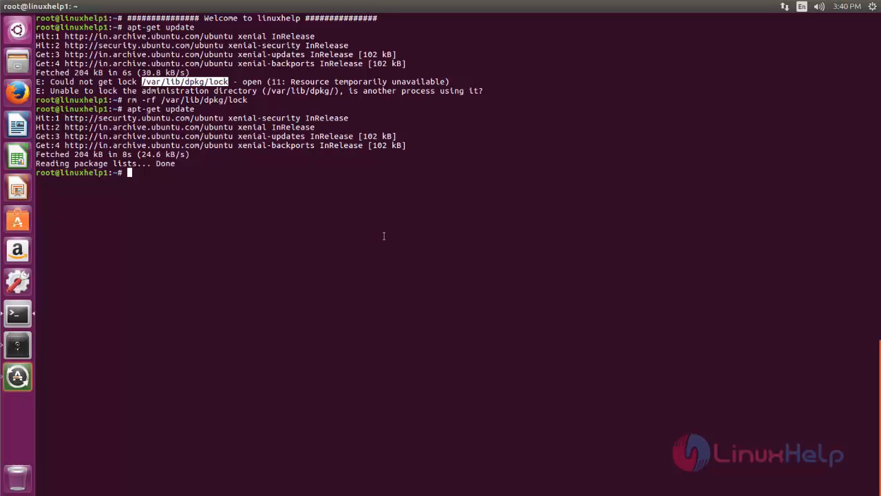
text(wget www.tixati.com/download/tixati_1.96-1_amd64.deb)
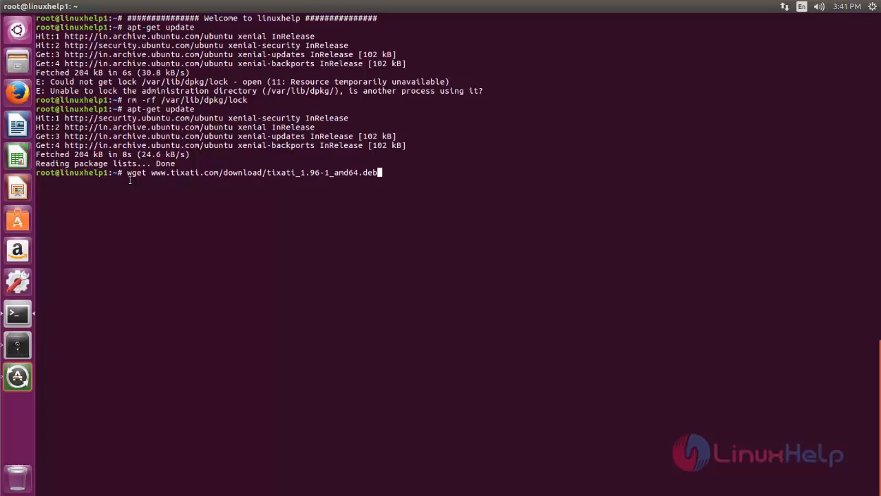
mouse_move(225, 227)
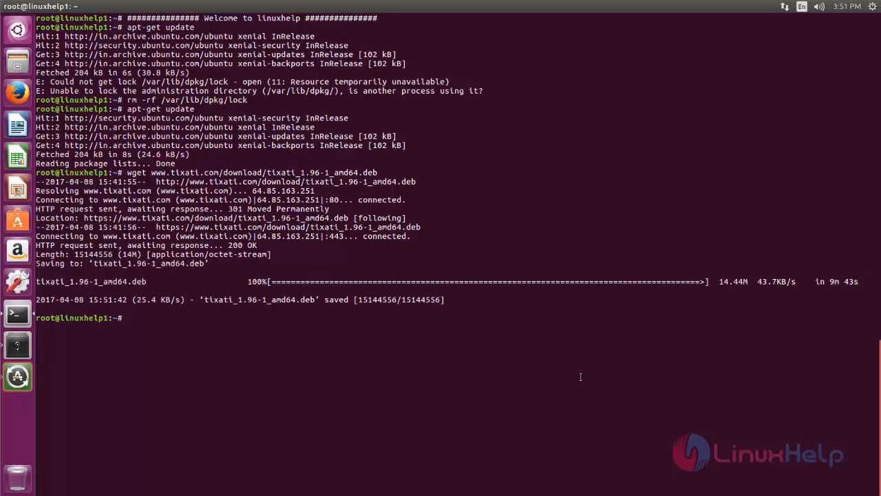
- List the home folder with ls to confirm tixati_1.96-1_amd64.deb was downloaded
text(ls)
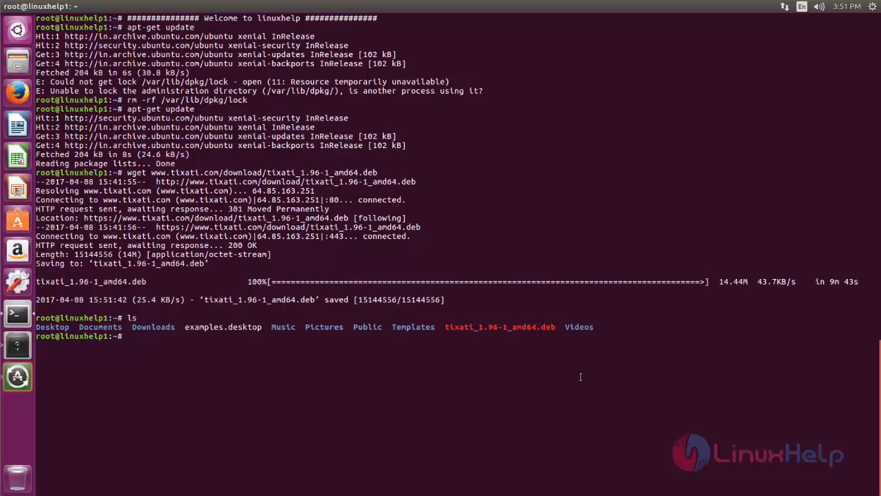
- Run apt-get install gdebi -y to install gdebi and its dependencies
text(apt-get ins)
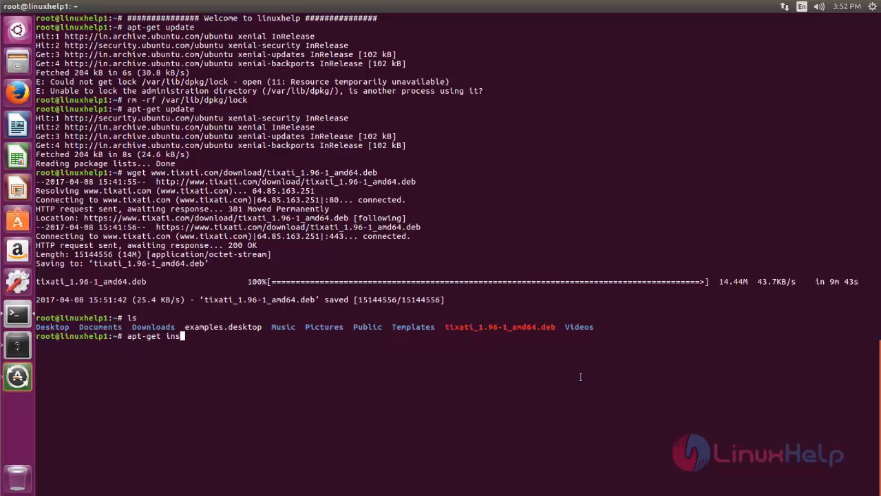
text(tall gd)
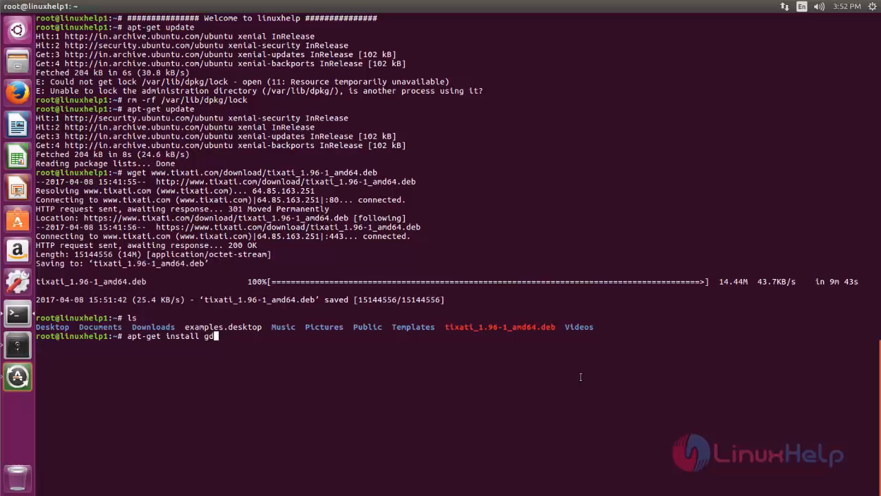
text(ebi)
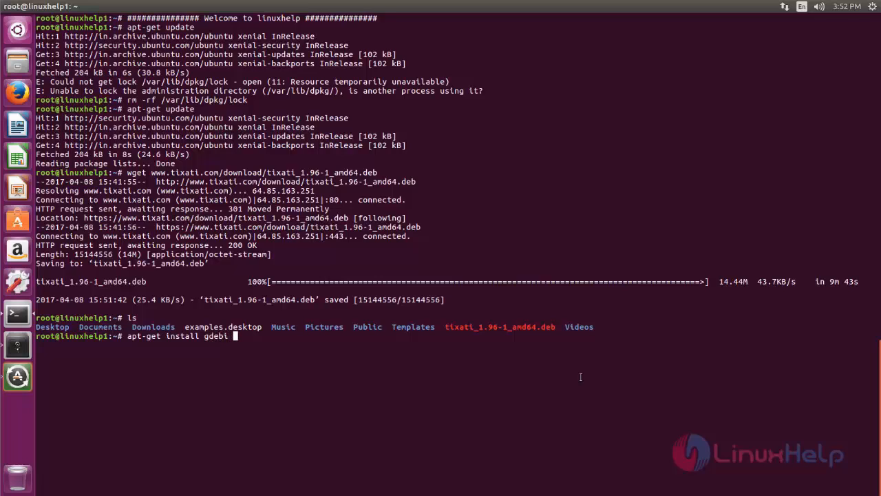
text(-y)
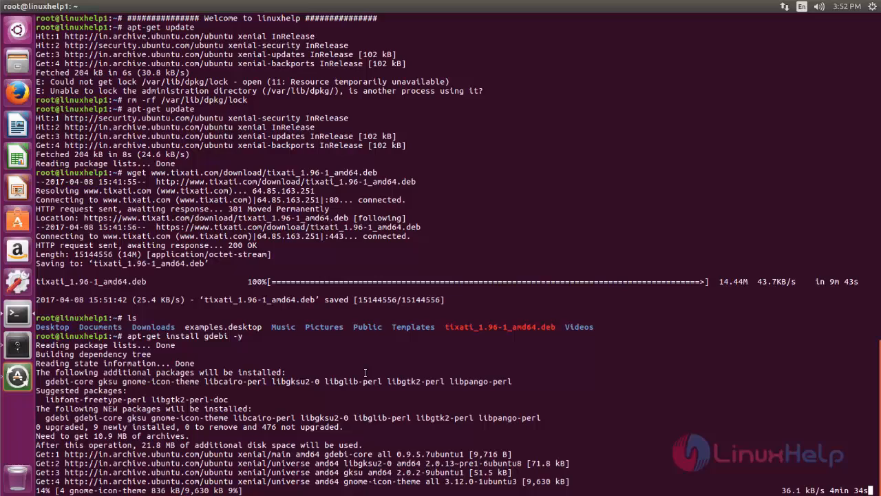
mouse_move(631, 425)
text(ls)
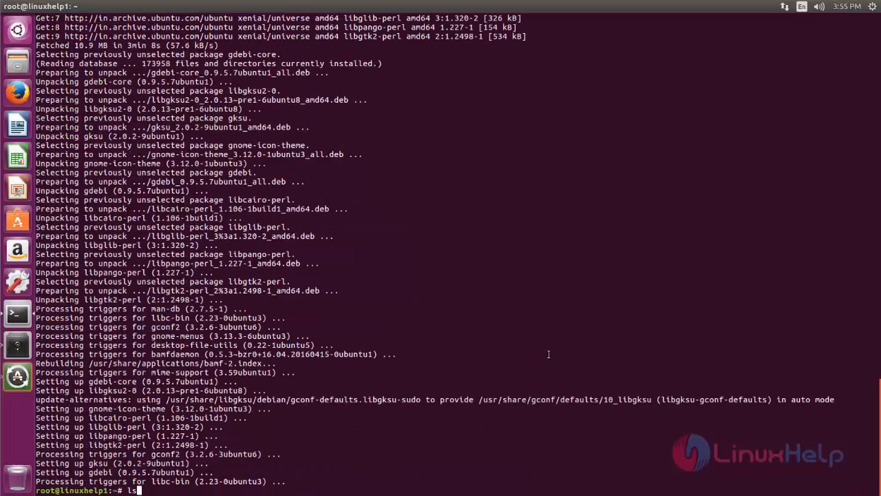
- Install tixati_1.96-1_amd64.deb with gdebi, answering y to the prompt
key(Return)
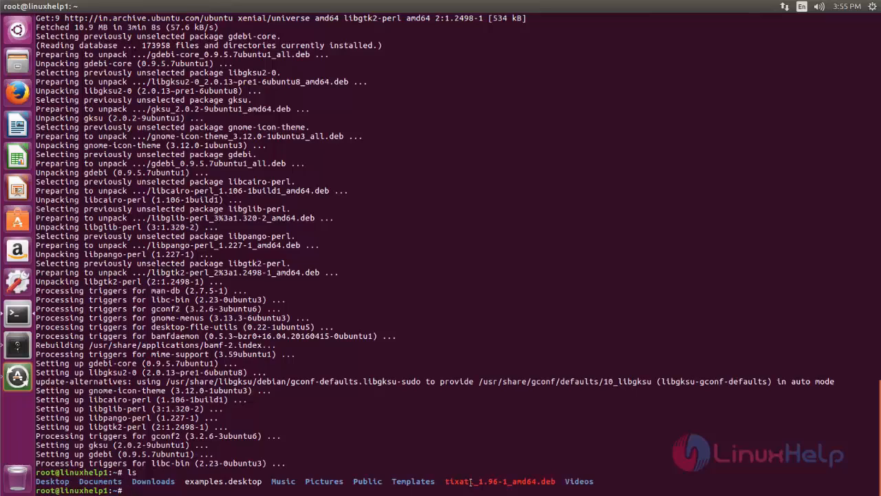
mouse_move(619, 471)
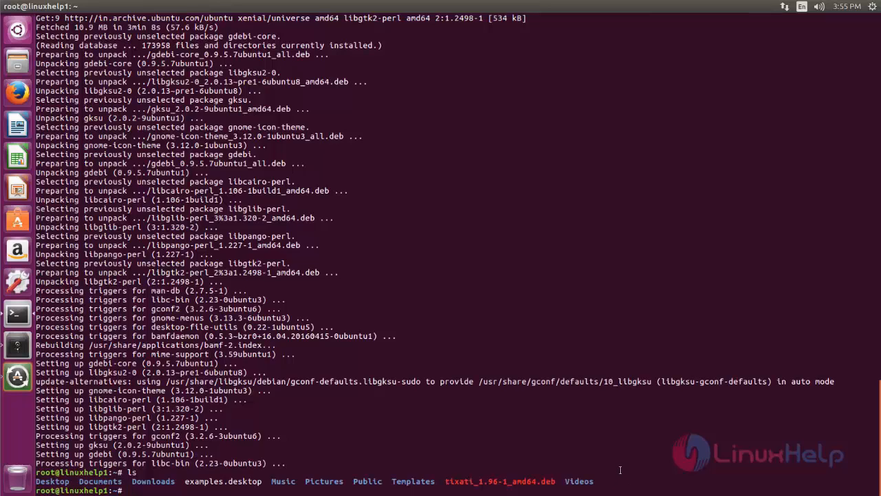
text(gdebi)
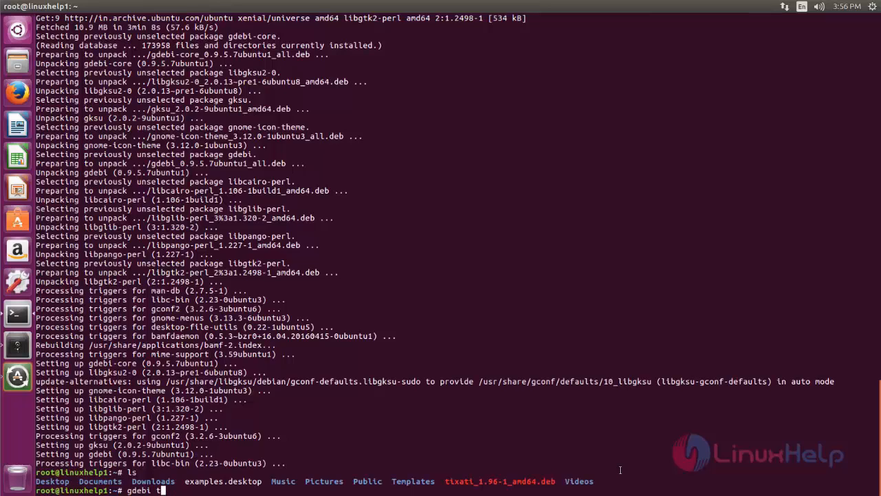
text(txati_1.96-1_amd64.deb)
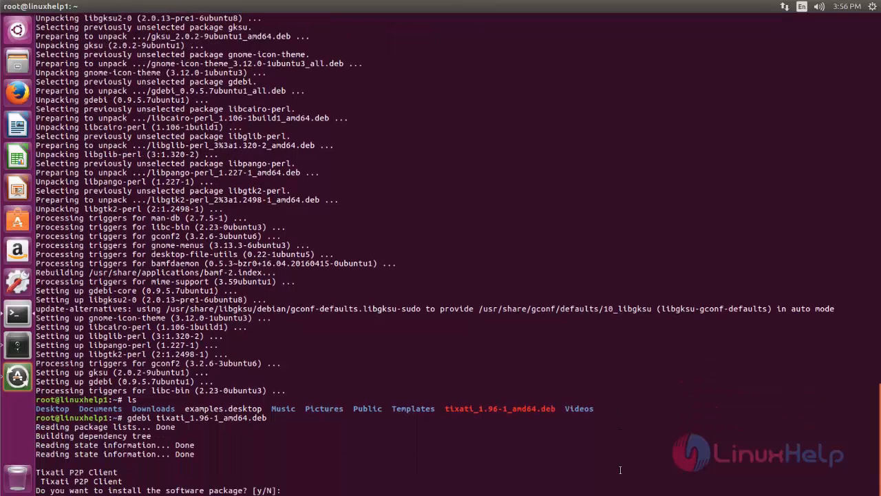
text(y)
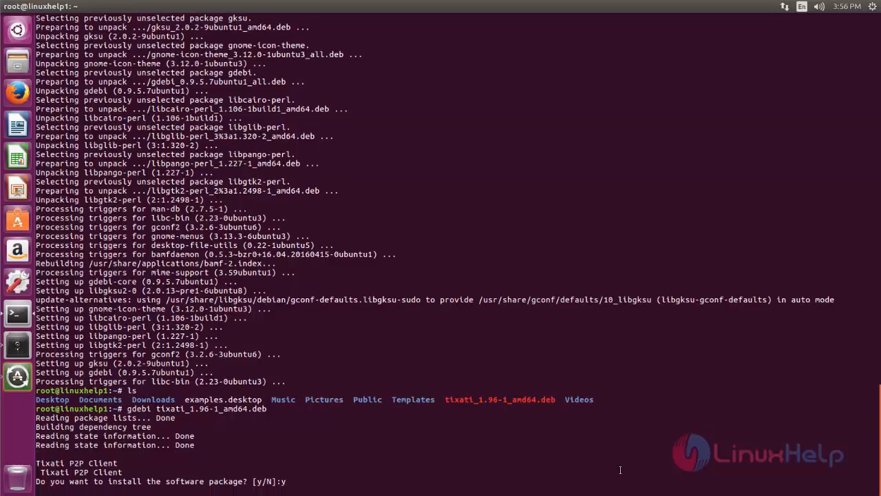
key(Return)
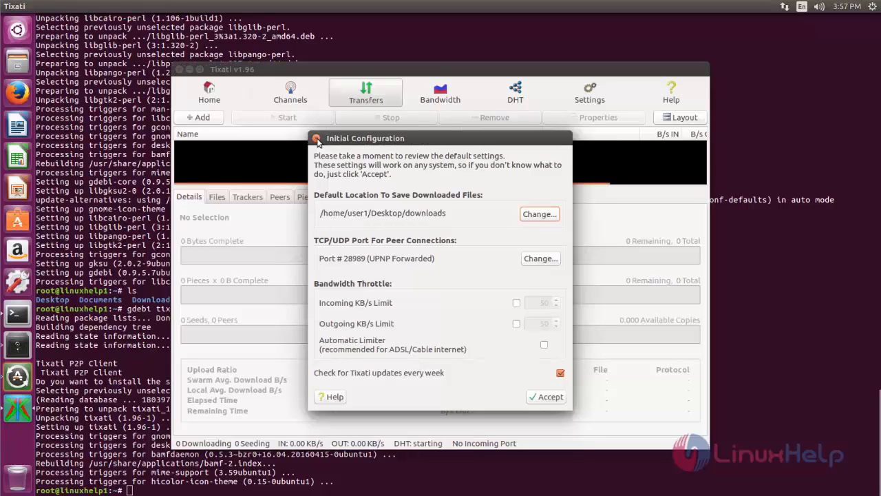
- Close Tixati's Initial Configuration dialog, keeping the default settings
click(545, 397)
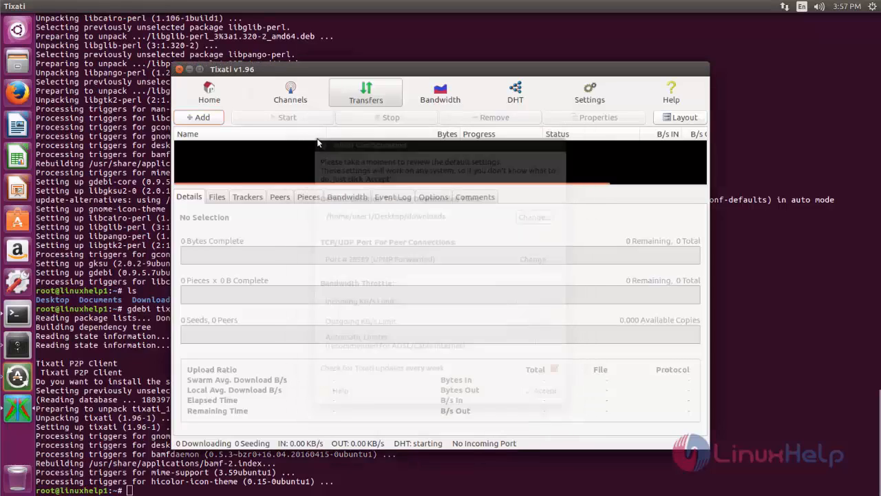